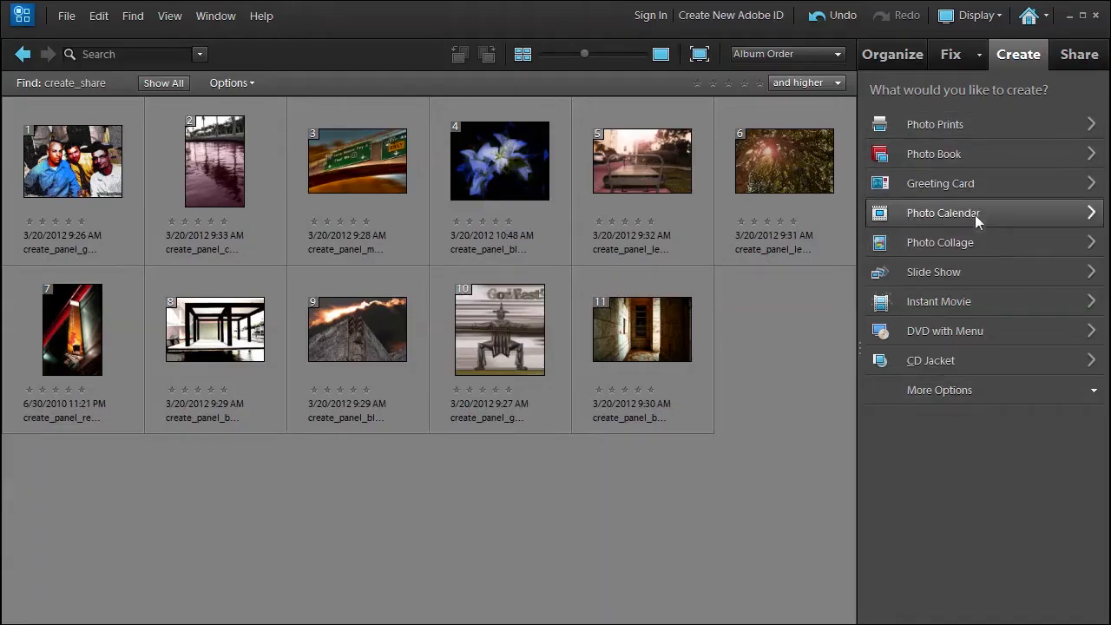
pyautogui.moveTo(951, 239)
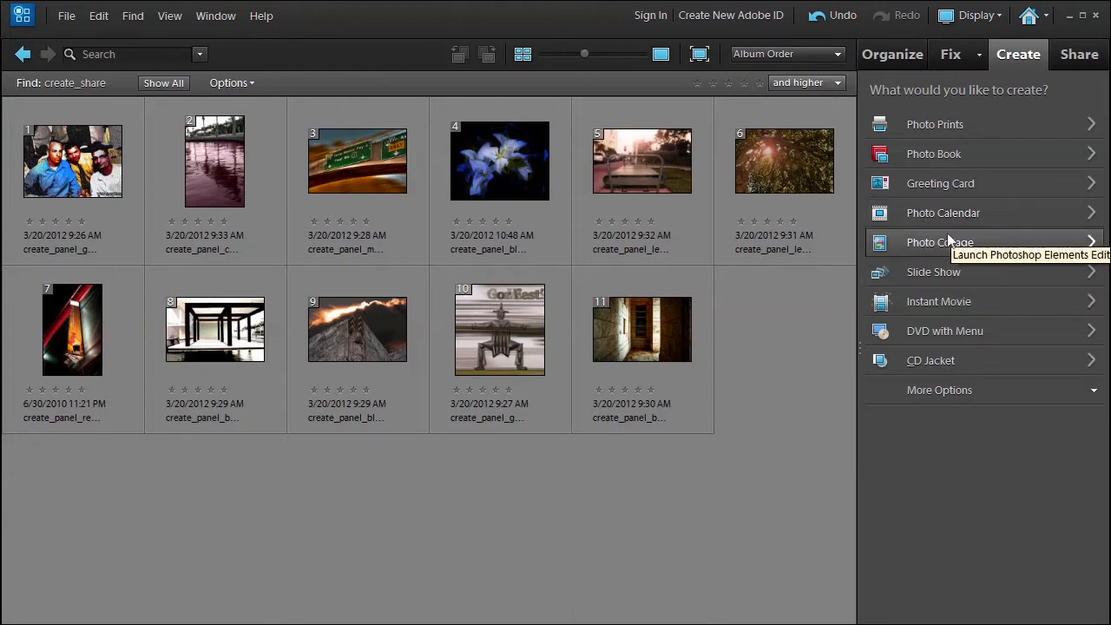
# Step: Attempt a Photo Calendar with no photos selected and dismiss the missing-file warning
pyautogui.click(941, 243)
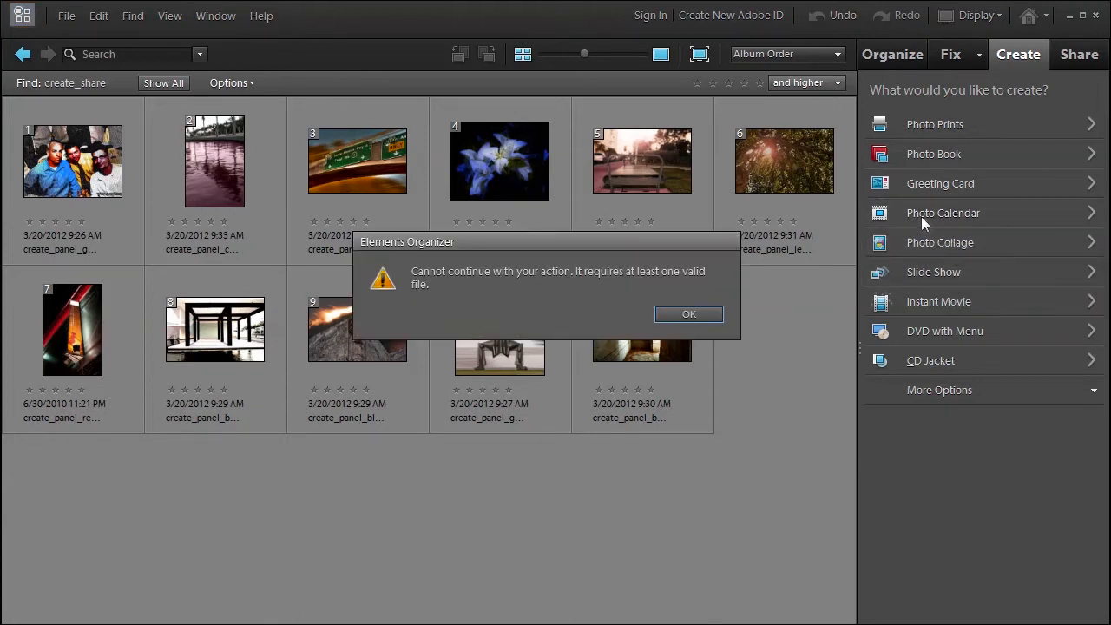
pyautogui.moveTo(461, 307)
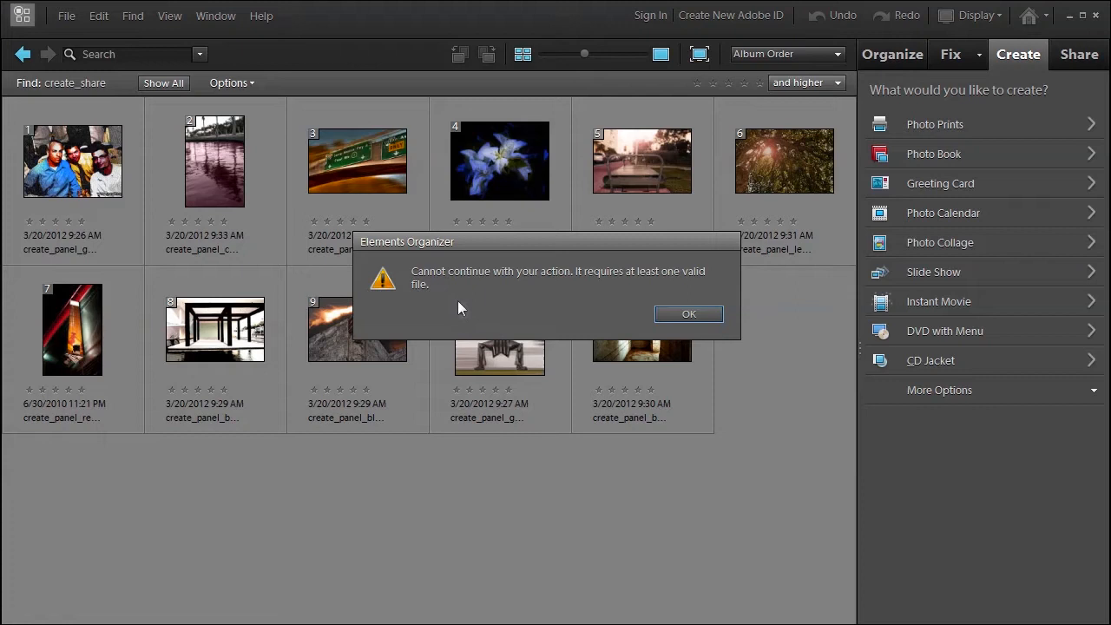
pyautogui.click(689, 314)
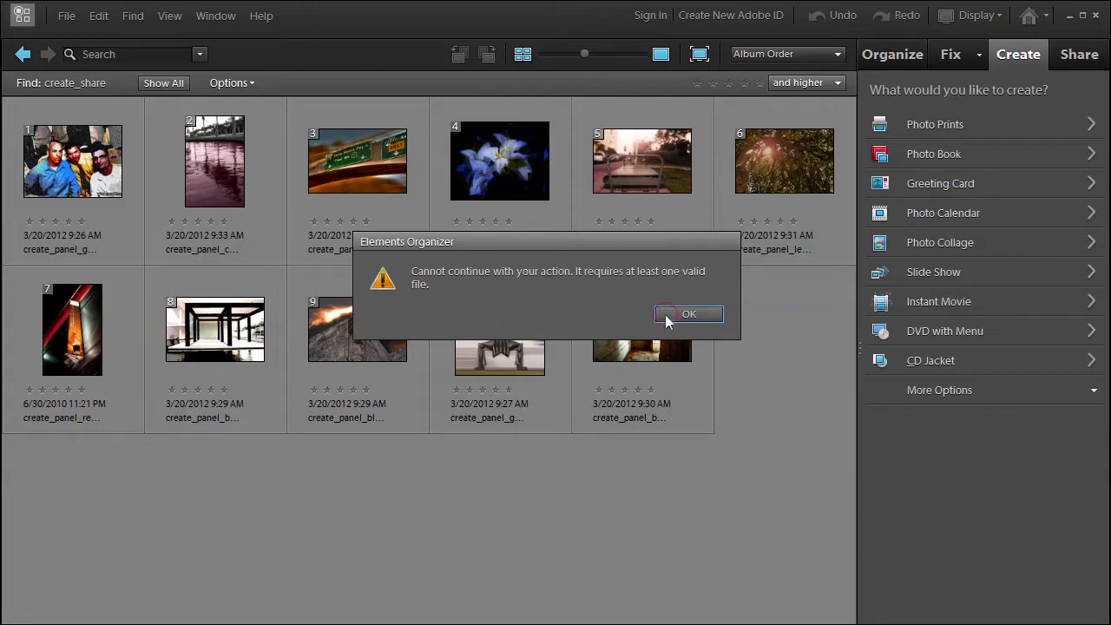
# Step: Select all eleven photos in the Organizer grid
pyautogui.click(689, 314)
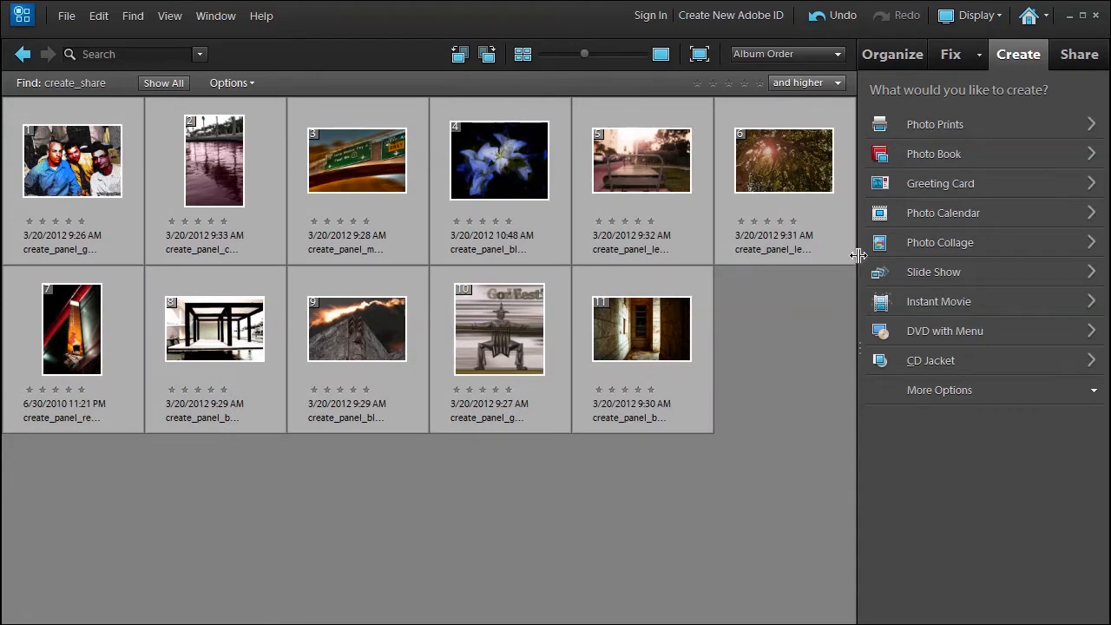
pyautogui.moveTo(944, 212)
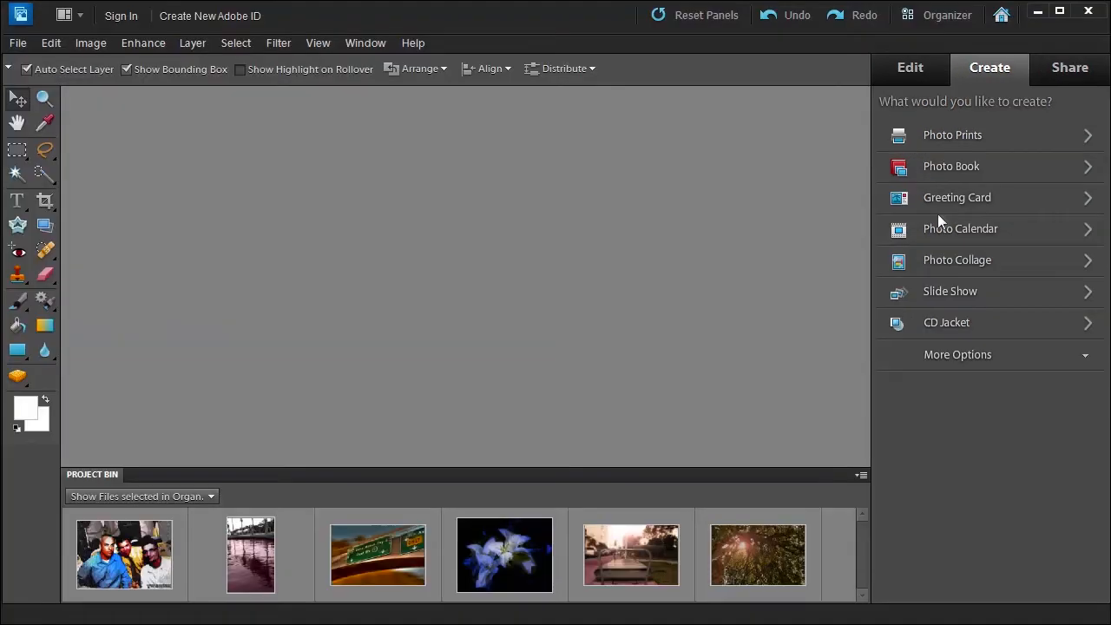
# Step: Create a Photo Calendar starting January 2013 with the Storyteller theme and autofilled photos
pyautogui.click(958, 230)
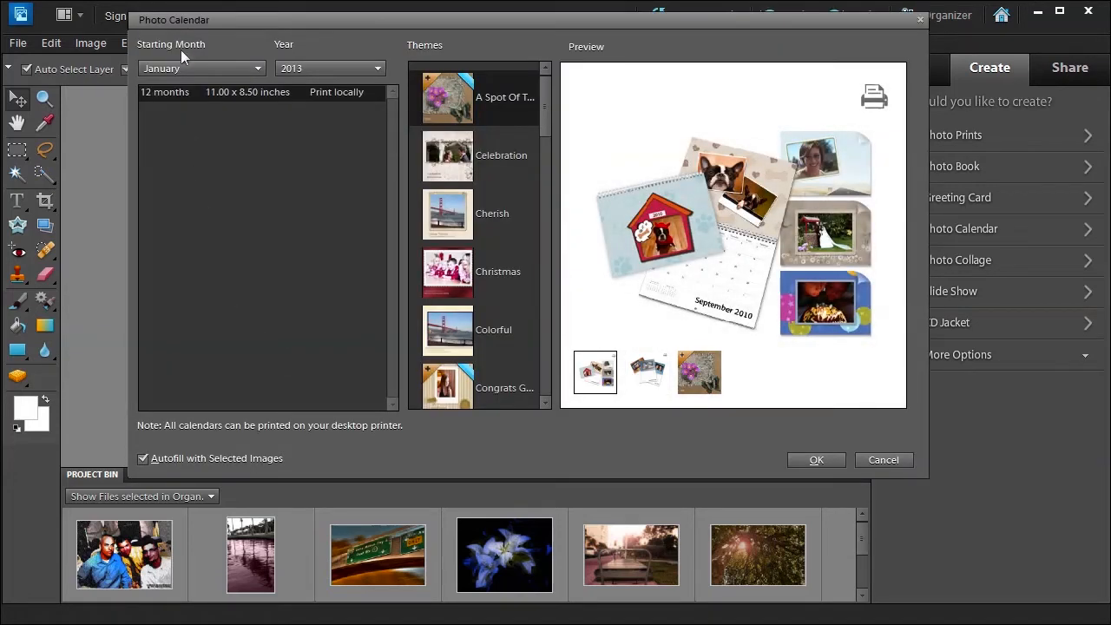
pyautogui.moveTo(200, 68)
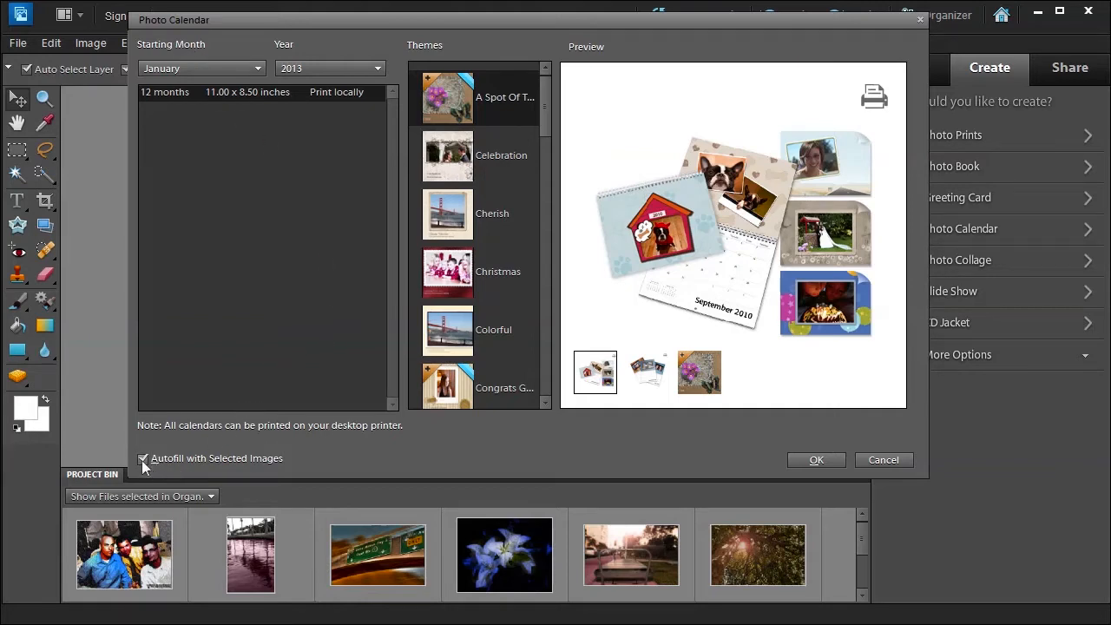
pyautogui.moveTo(542, 334)
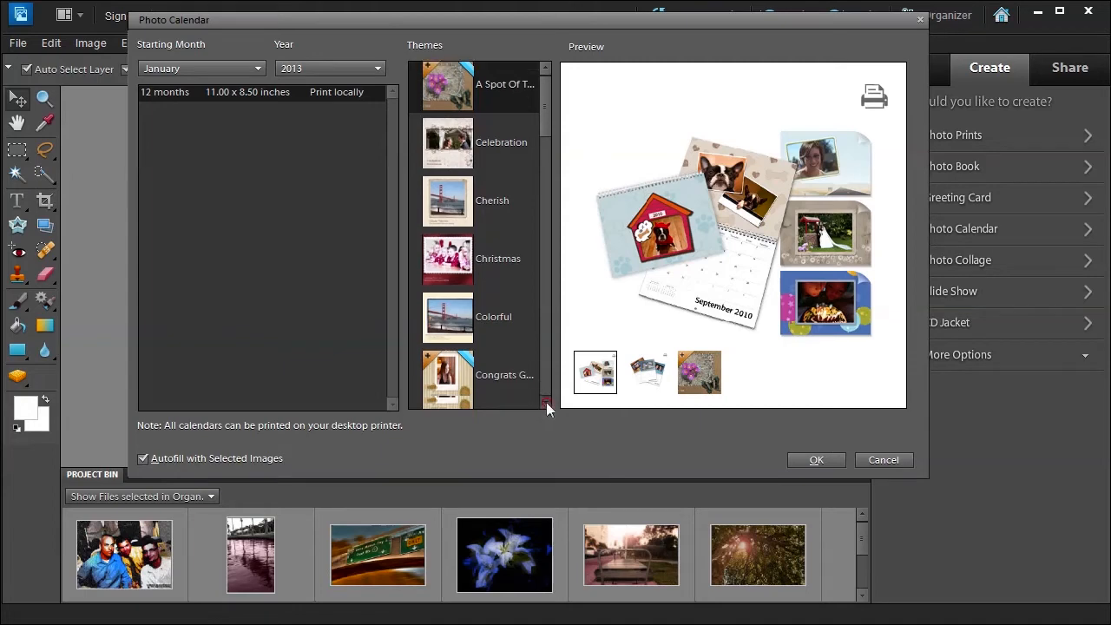
pyautogui.scroll(-3)
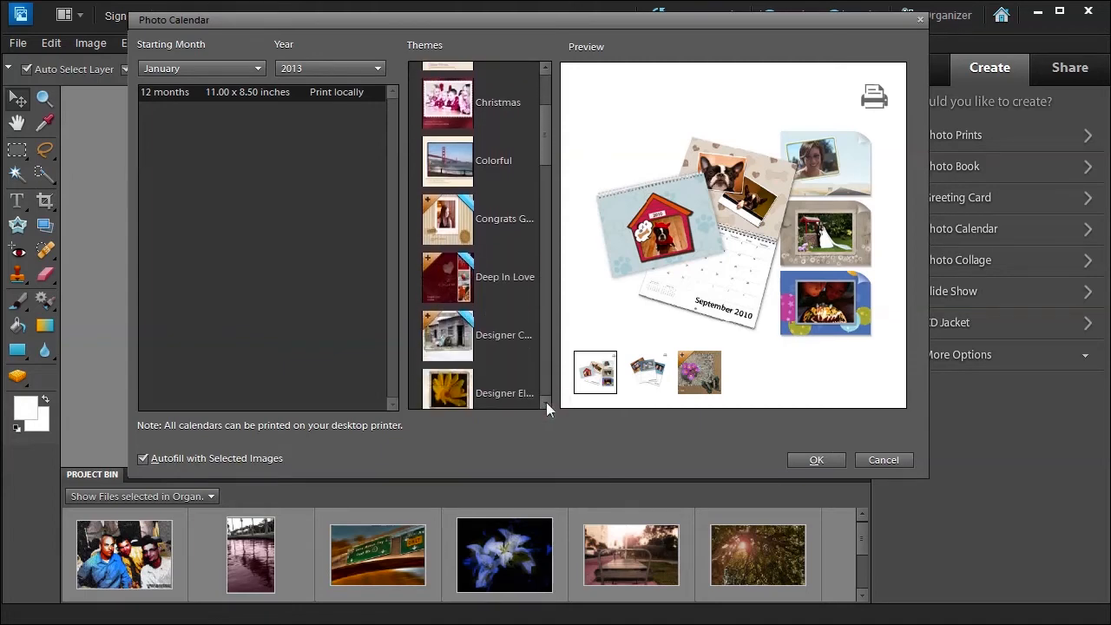
pyautogui.scroll(-3)
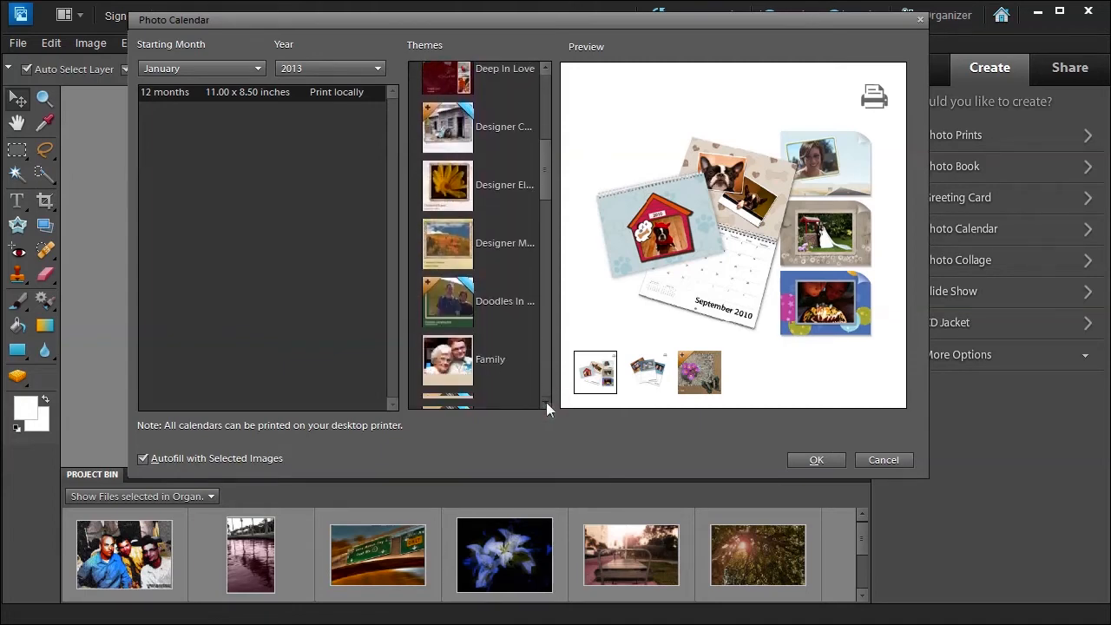
pyautogui.scroll(-3)
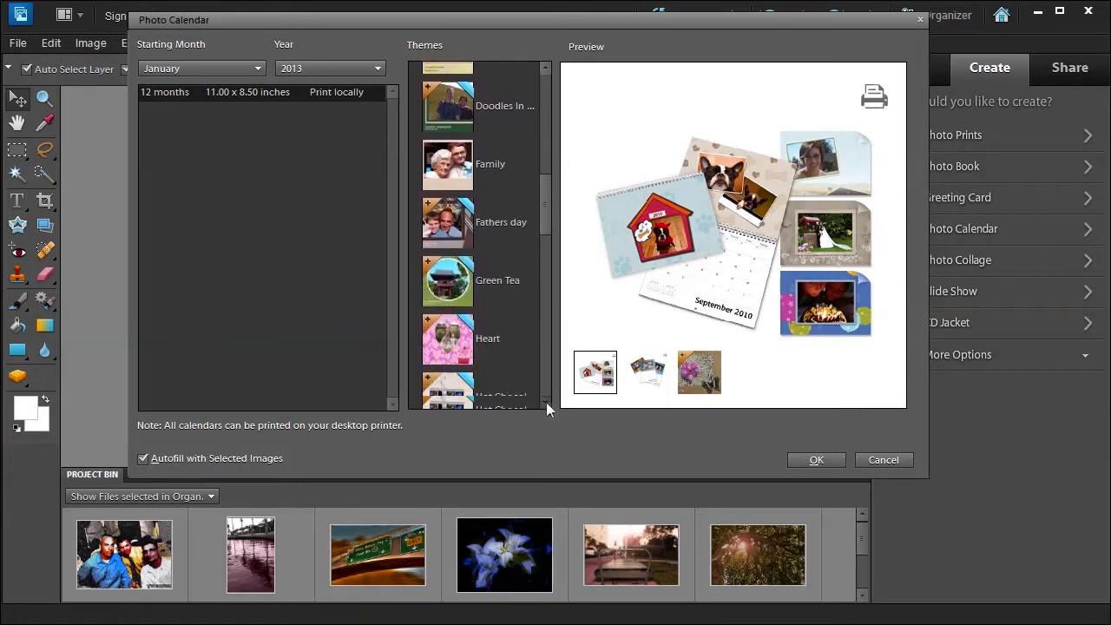
pyautogui.scroll(-3)
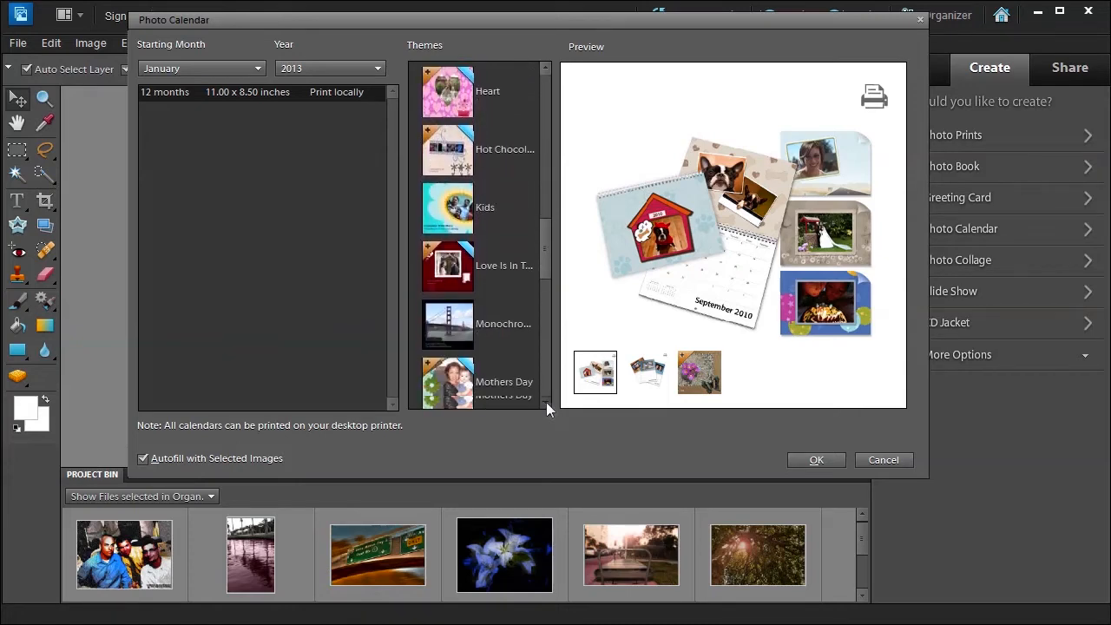
pyautogui.scroll(-3)
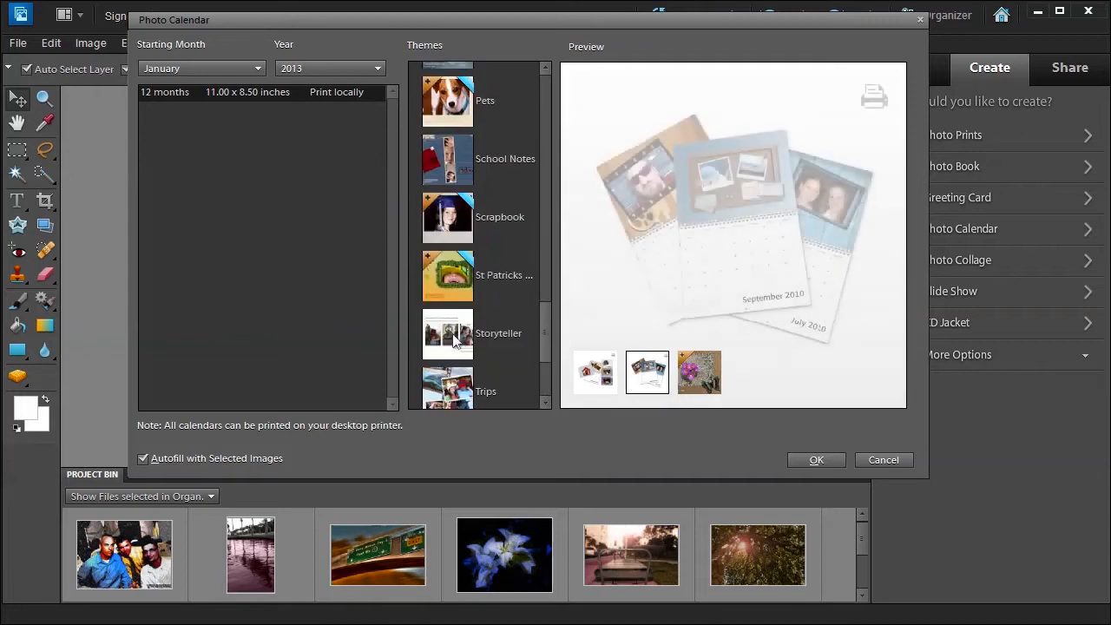
pyautogui.click(448, 333)
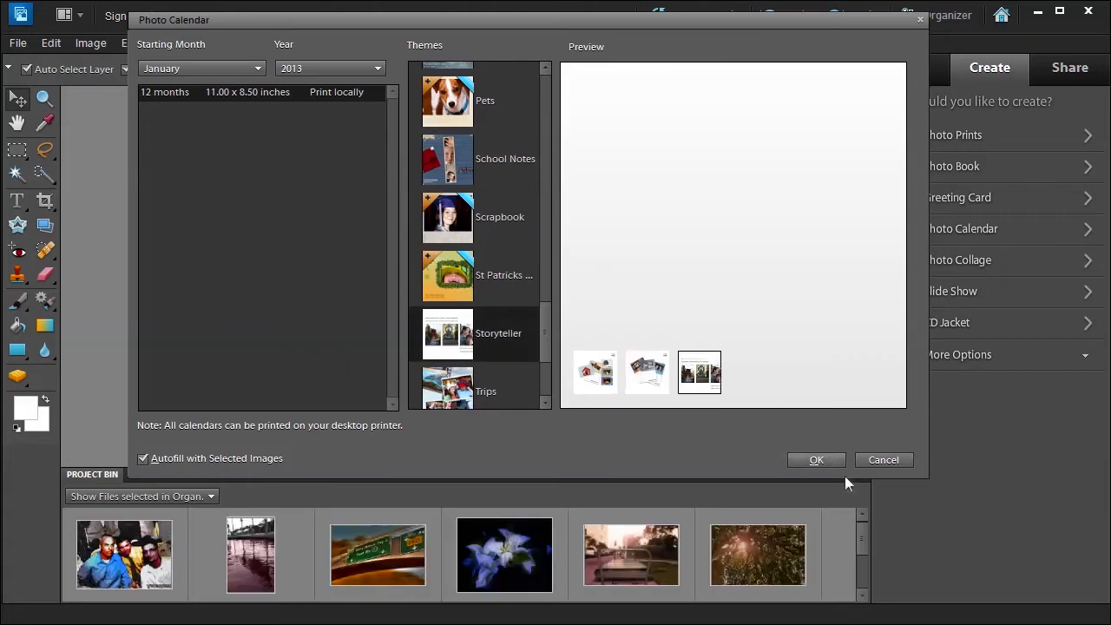
pyautogui.click(816, 460)
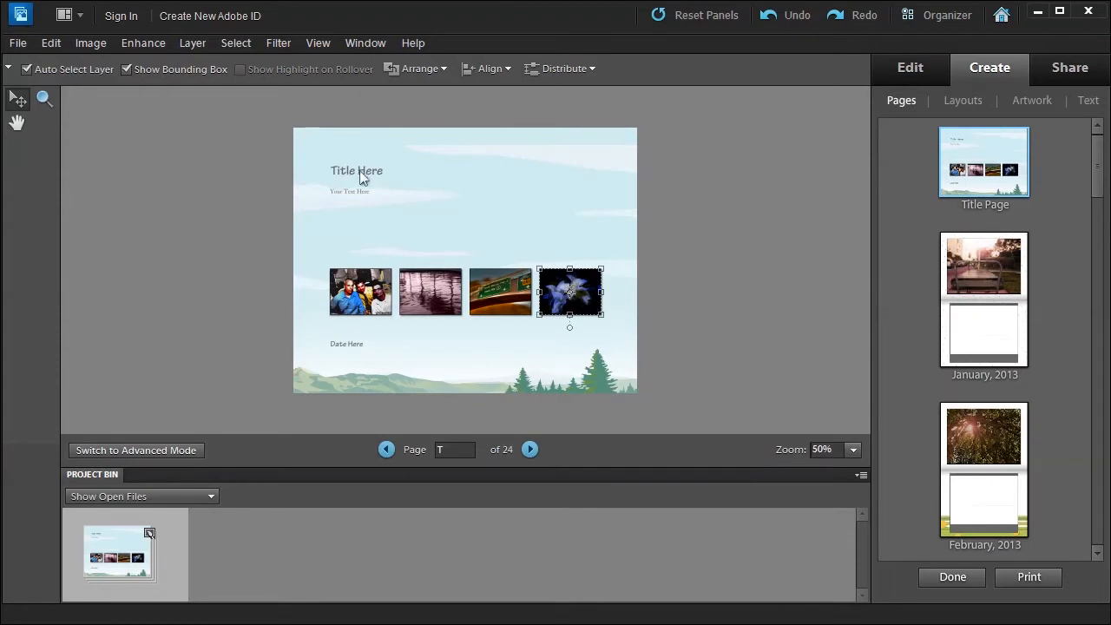
pyautogui.moveTo(346, 172)
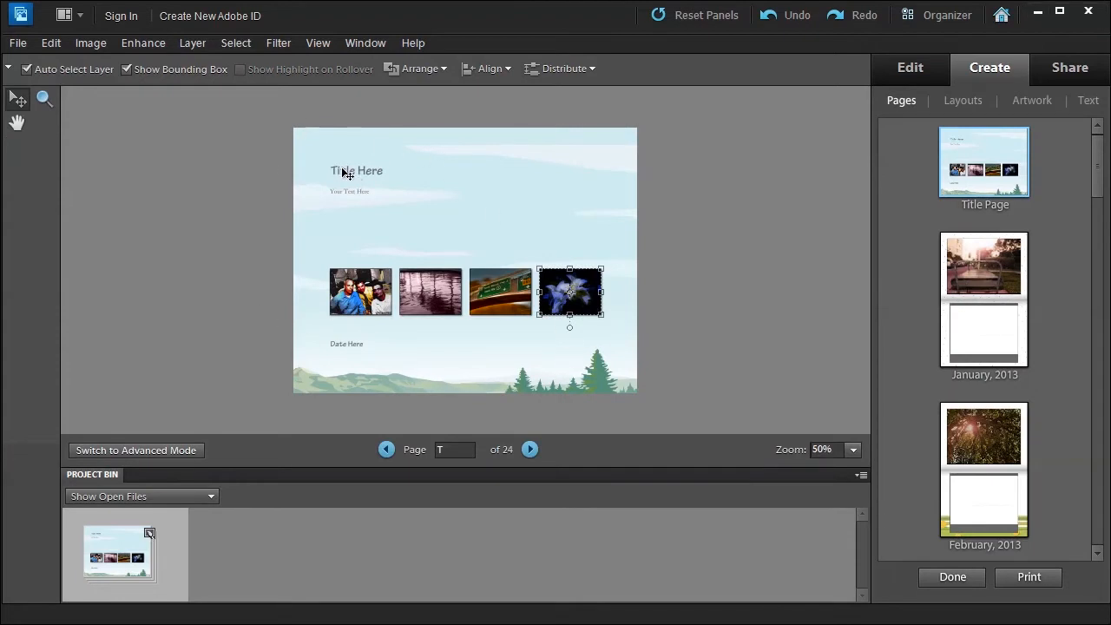
# Step: Select the title text, then show the January 2013 calendar page from the Pages list
pyautogui.click(1087, 99)
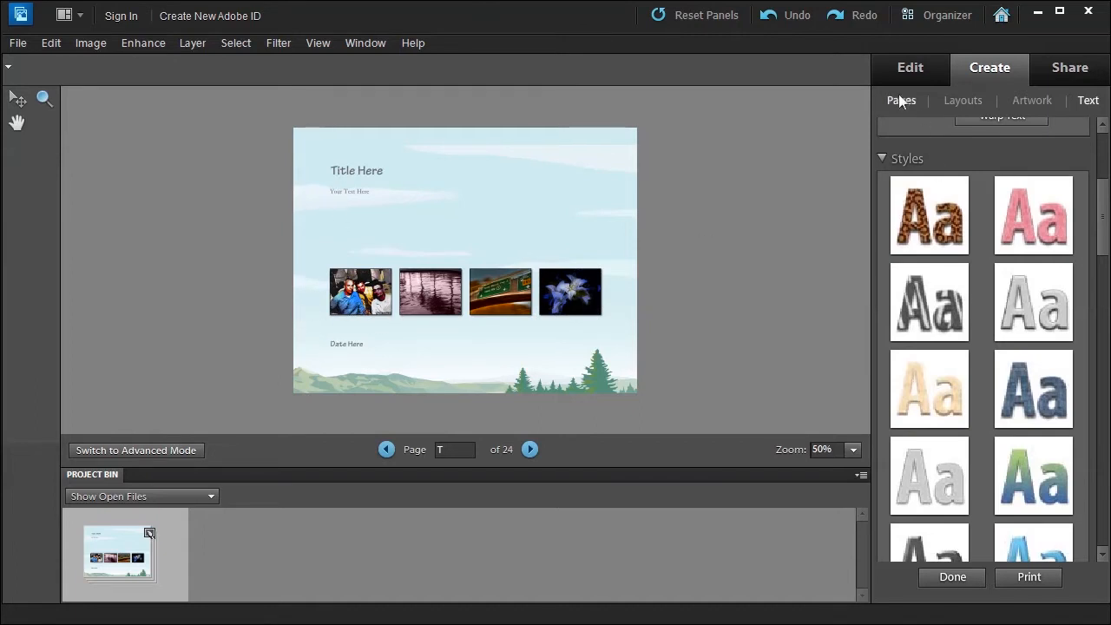
pyautogui.click(901, 99)
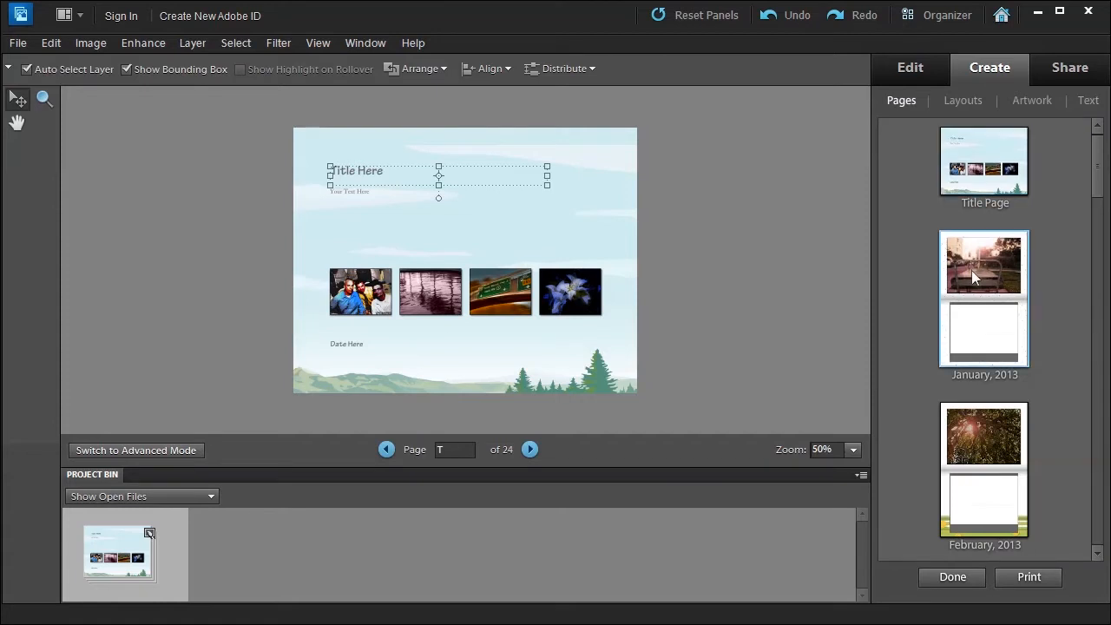
pyautogui.click(983, 276)
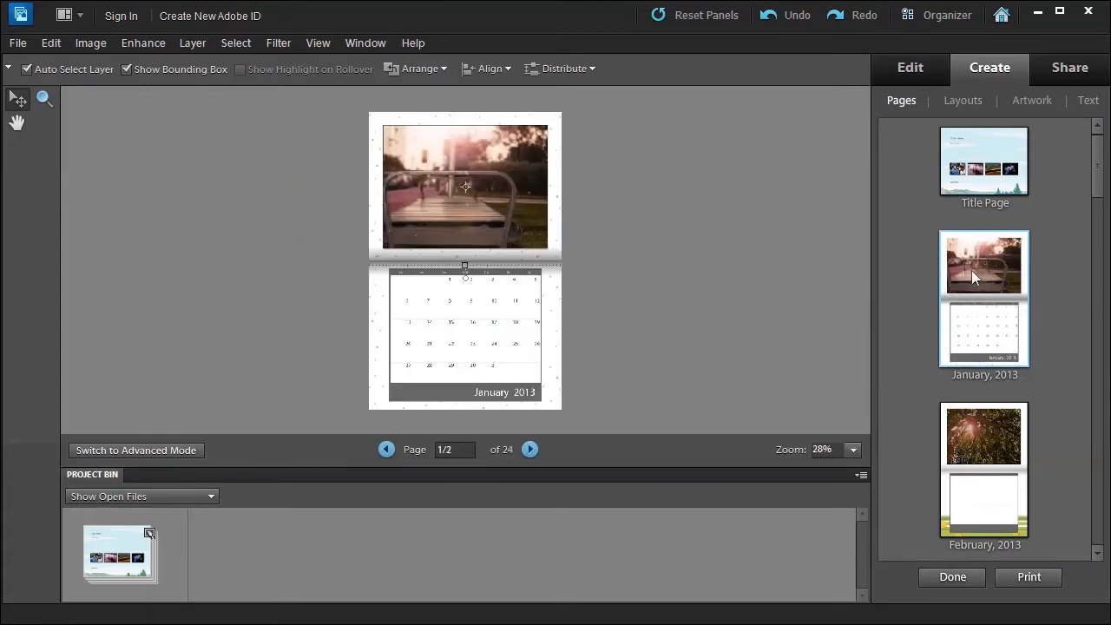
# Step: Bring up the Add Event prompt for the January 1 date cell
pyautogui.click(465, 187)
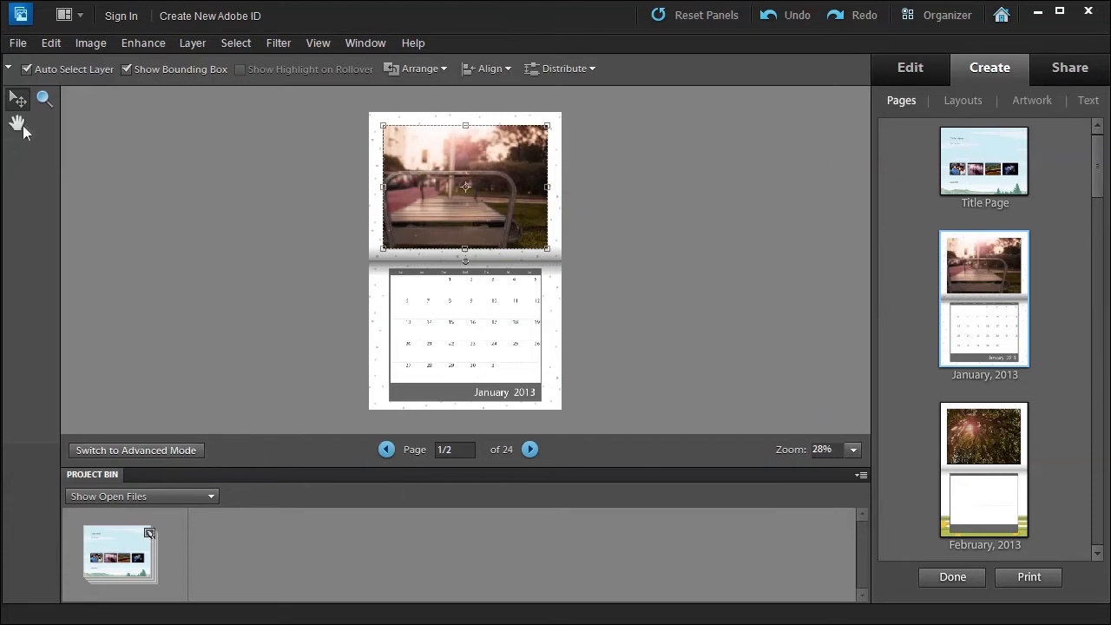
pyautogui.moveTo(42, 117)
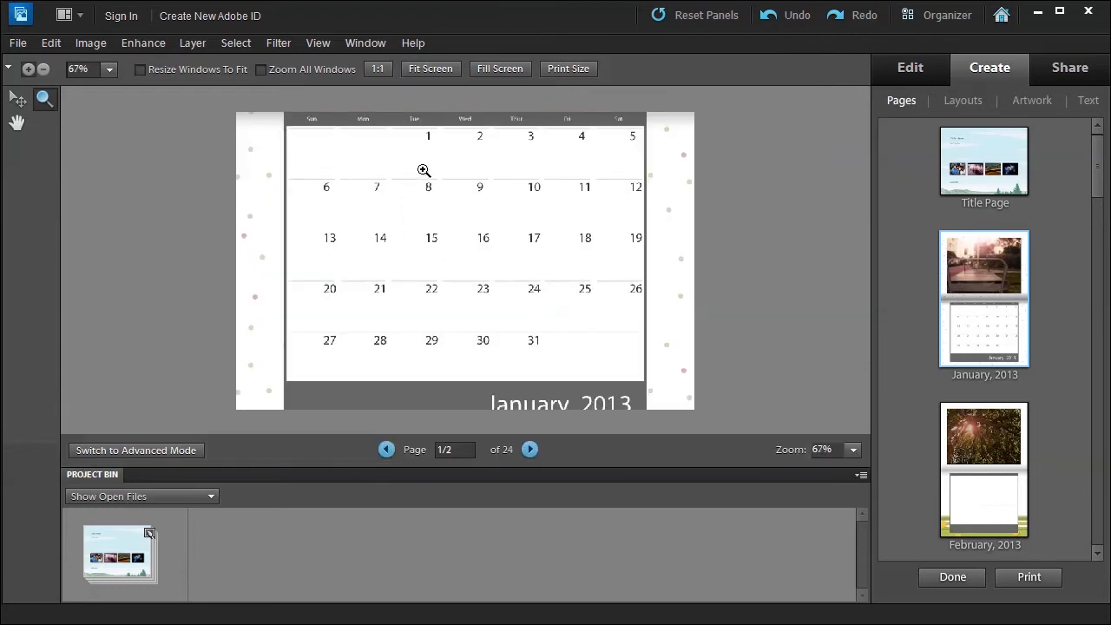
pyautogui.moveTo(216, 114)
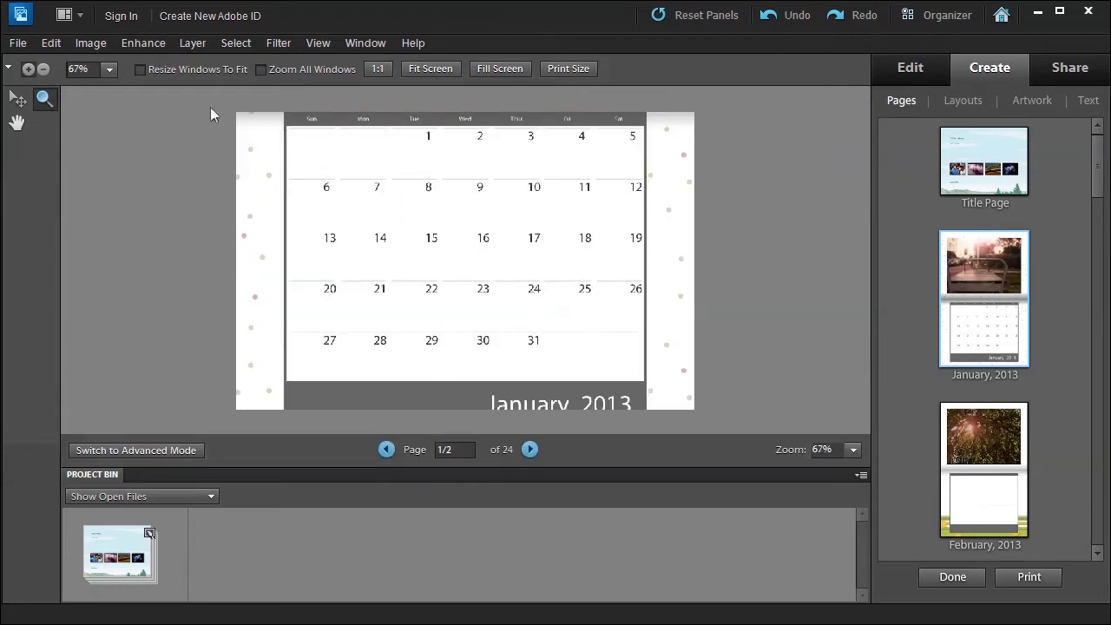
pyautogui.click(16, 97)
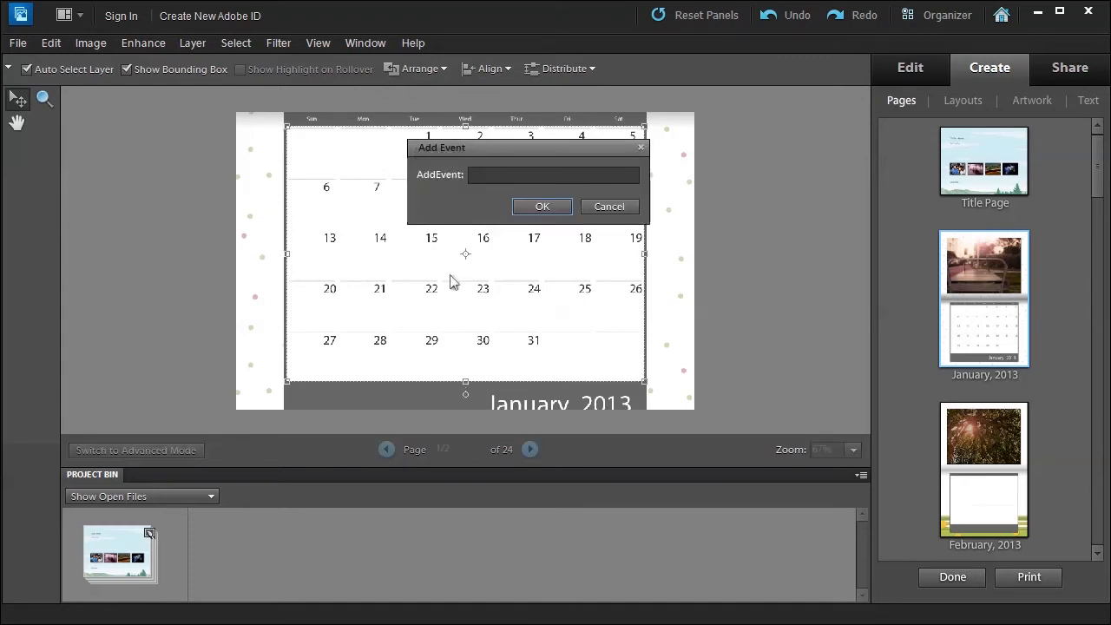
# Step: Add an event named 'Chris Birthday' to January 1, 2013
pyautogui.click(552, 173)
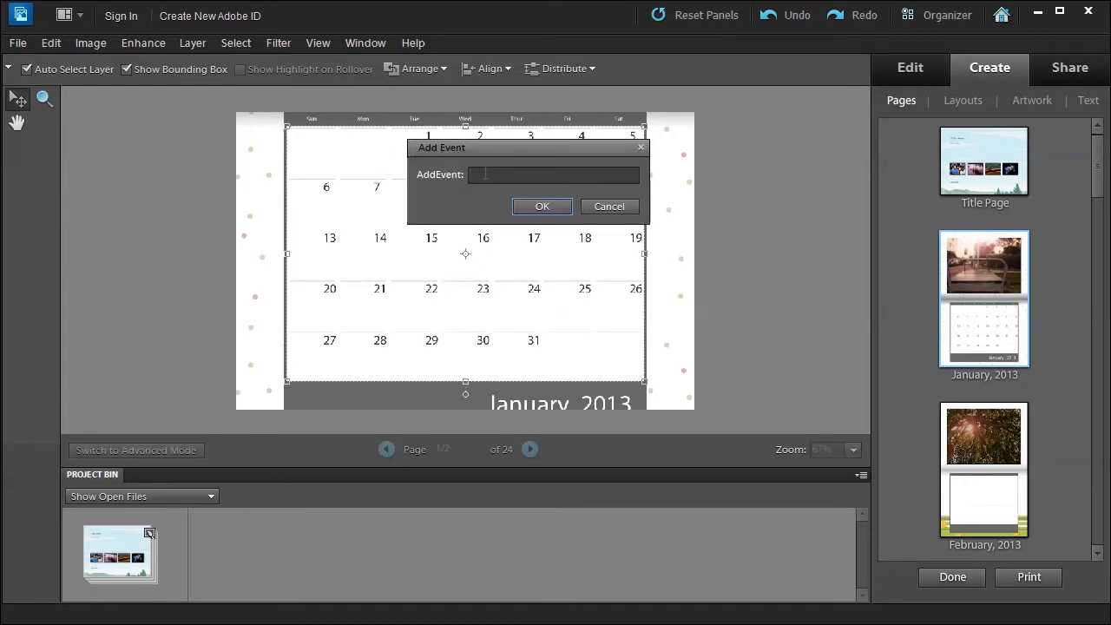
pyautogui.write('Chris')
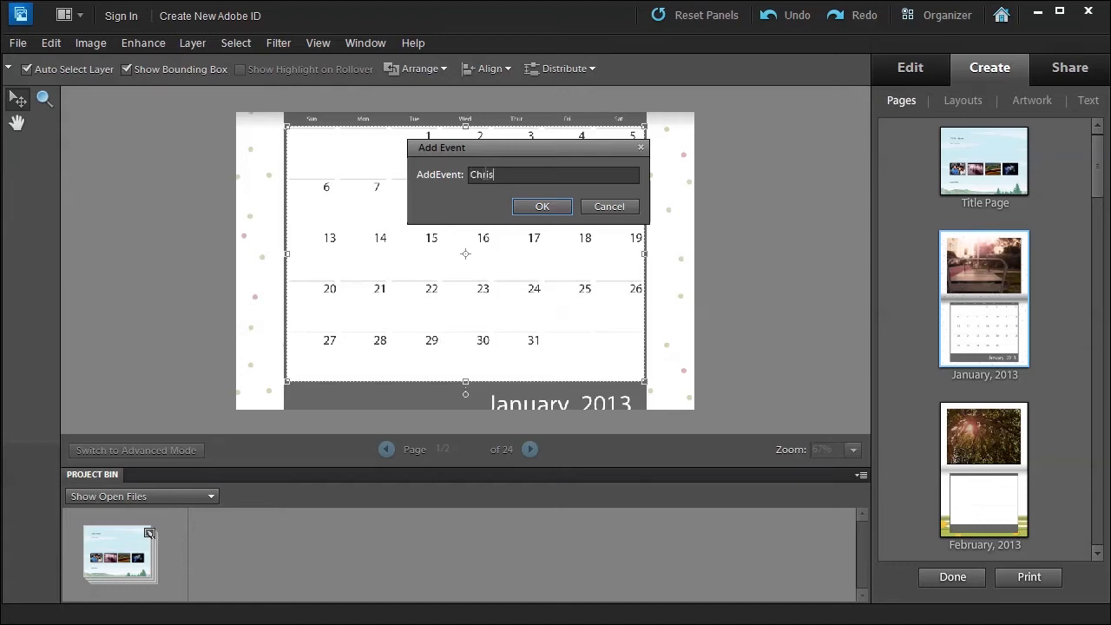
pyautogui.write('Birthd')
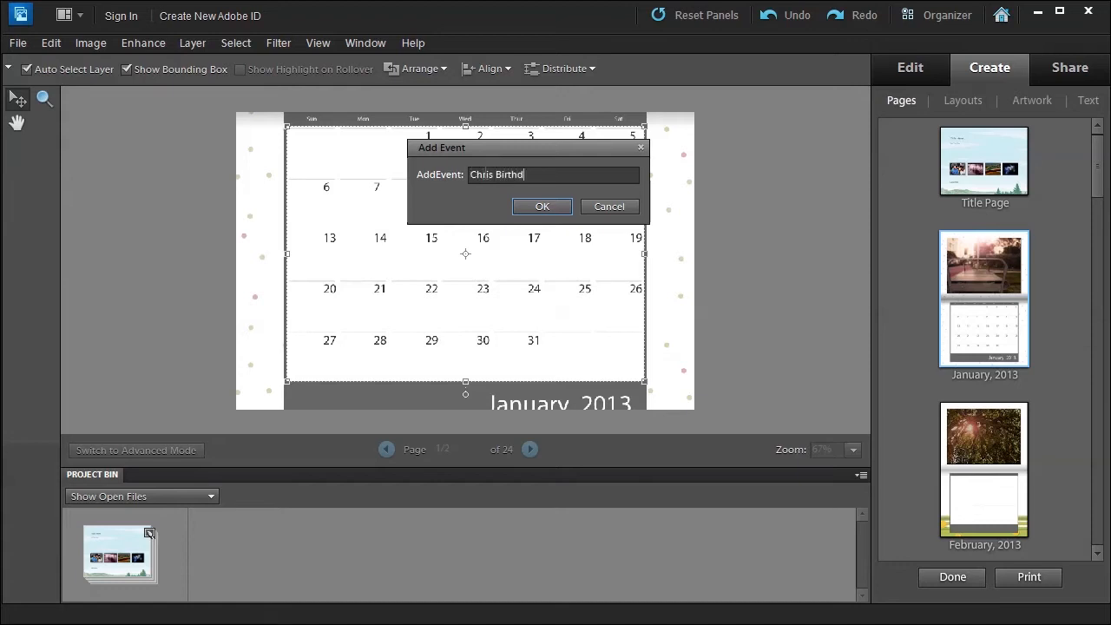
pyautogui.write('ay')
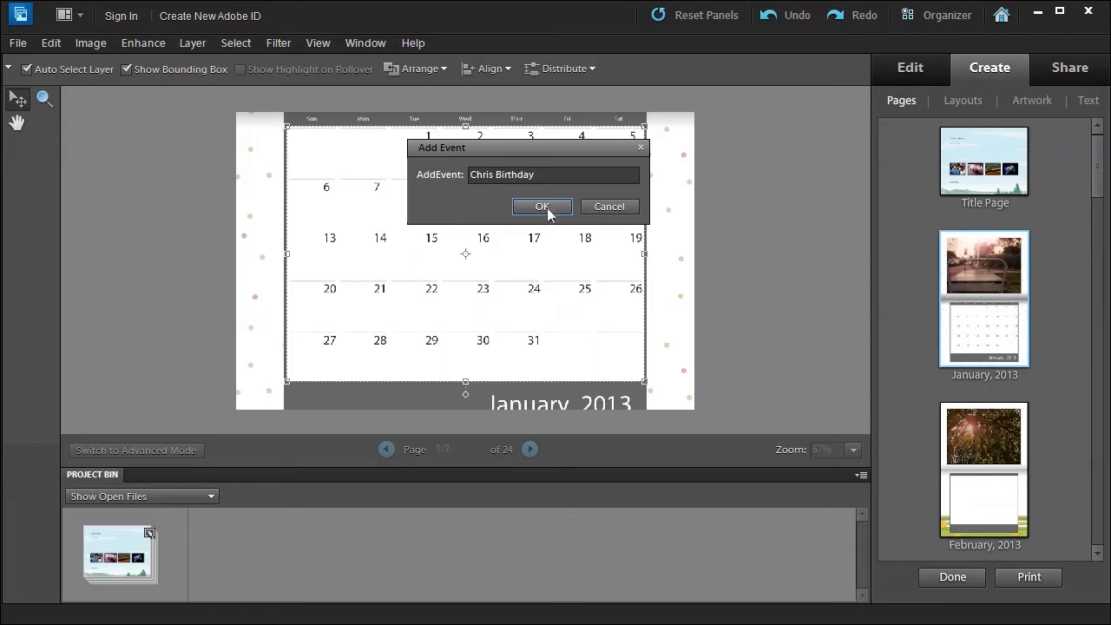
pyautogui.click(542, 207)
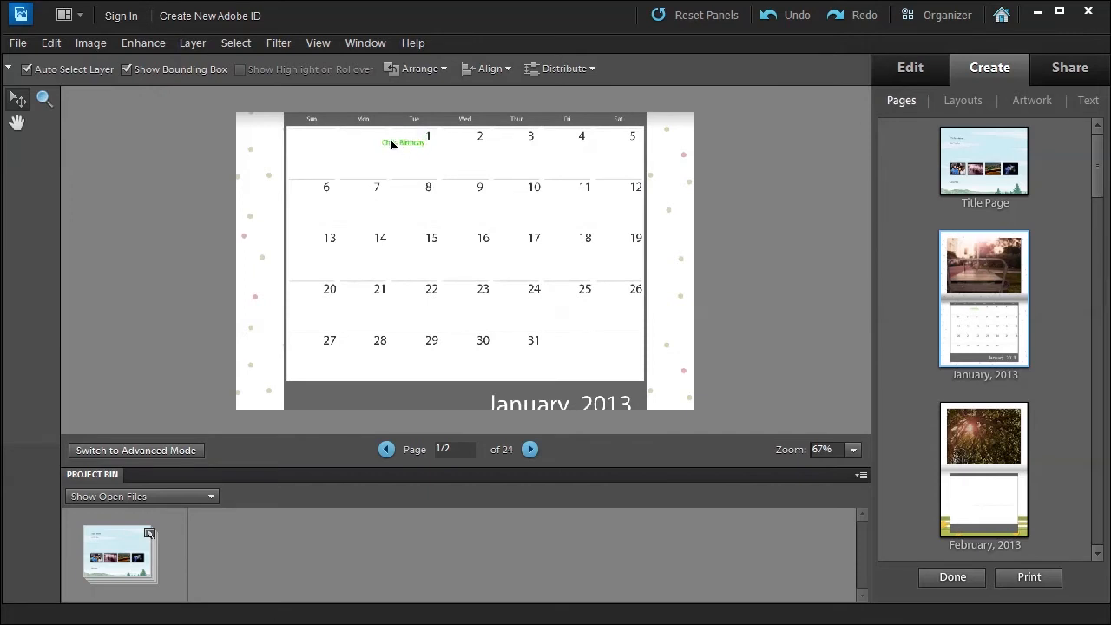
# Step: Finish the calendar and close it without saving, returning to the Organizer
pyautogui.click(406, 142)
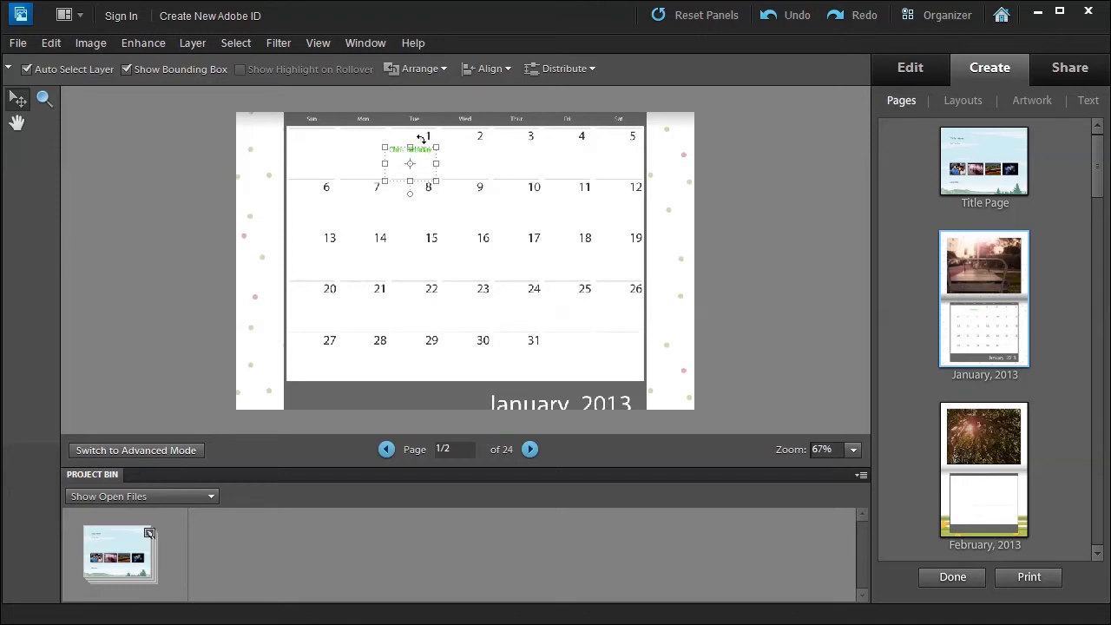
pyautogui.moveTo(510, 205)
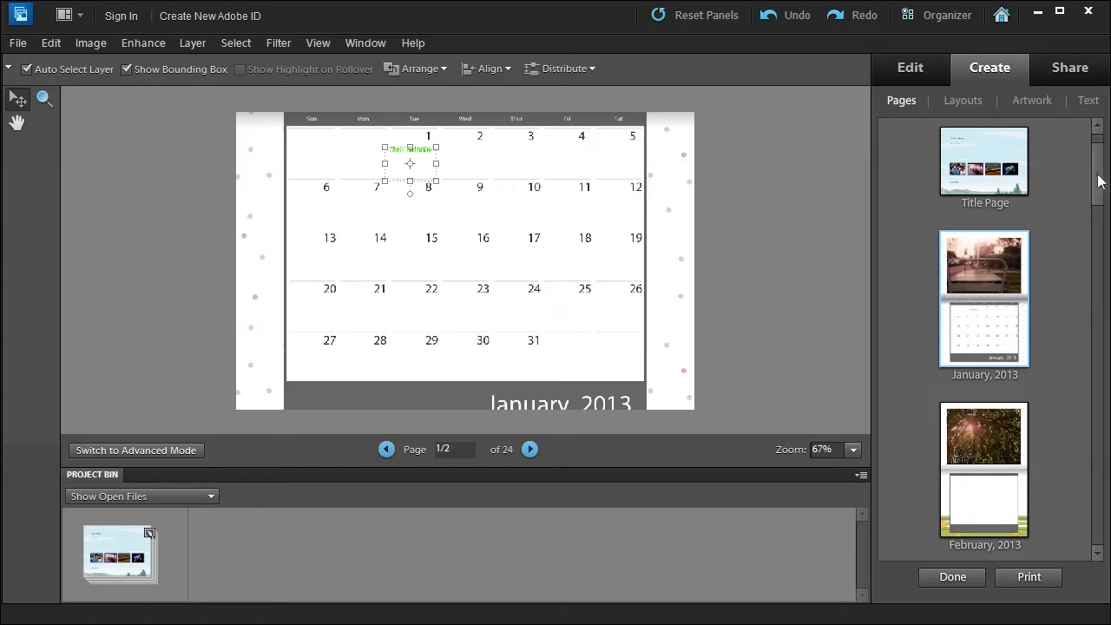
pyautogui.scroll(-3)
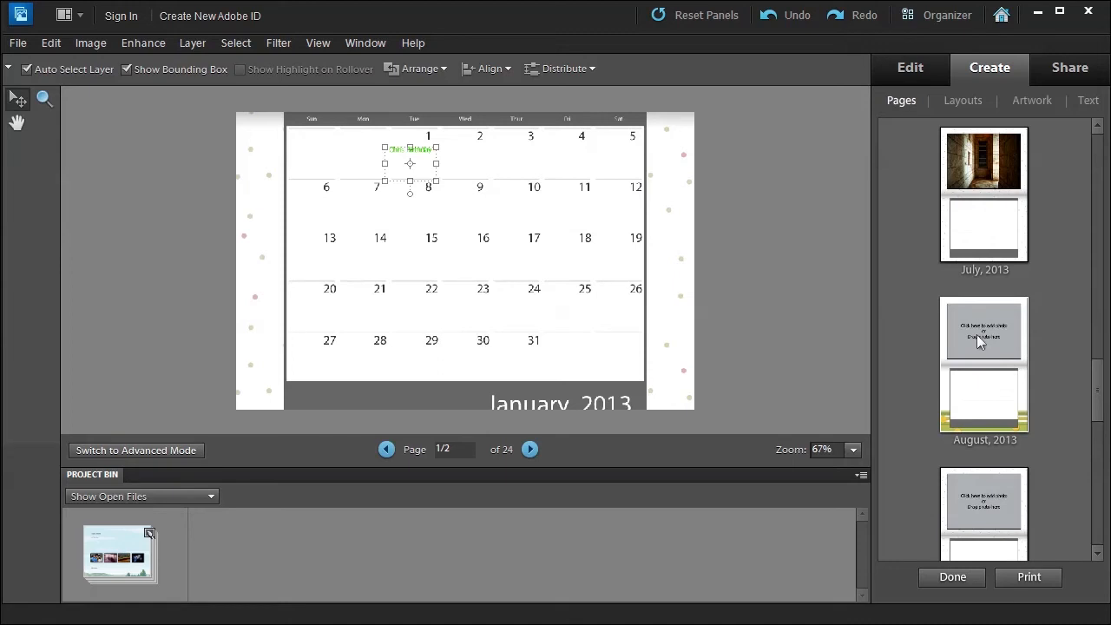
pyautogui.moveTo(611, 365)
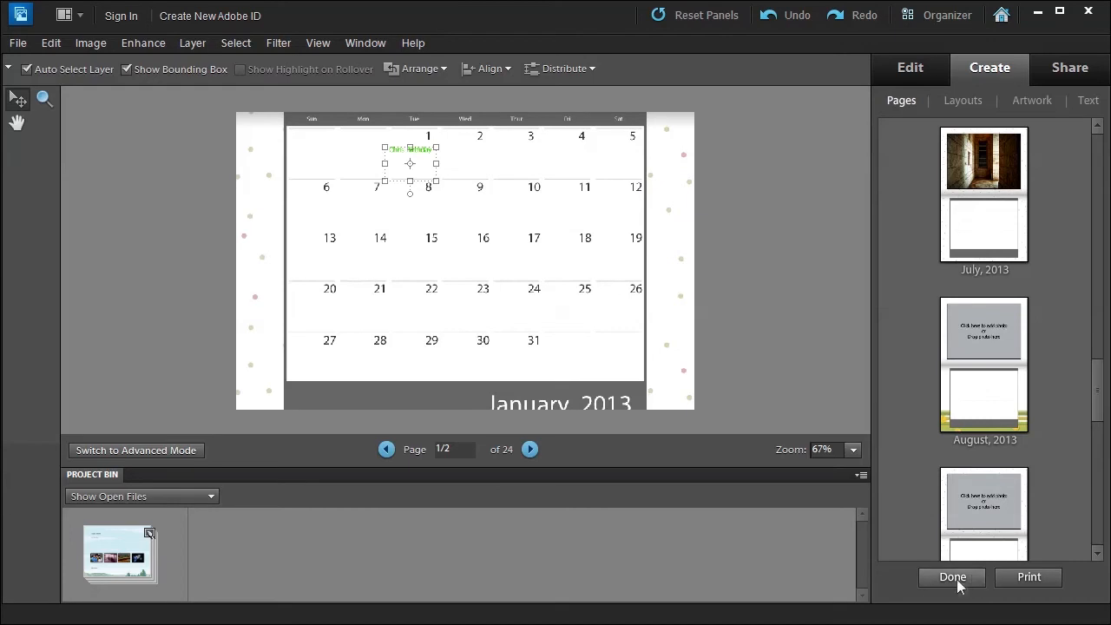
pyautogui.click(951, 576)
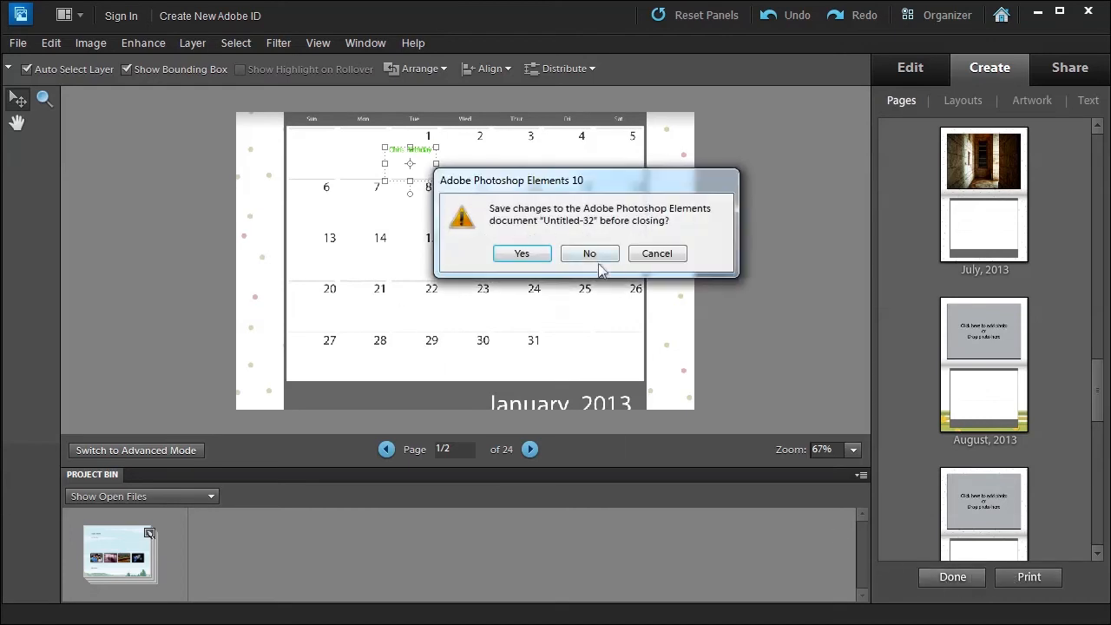
pyautogui.click(588, 253)
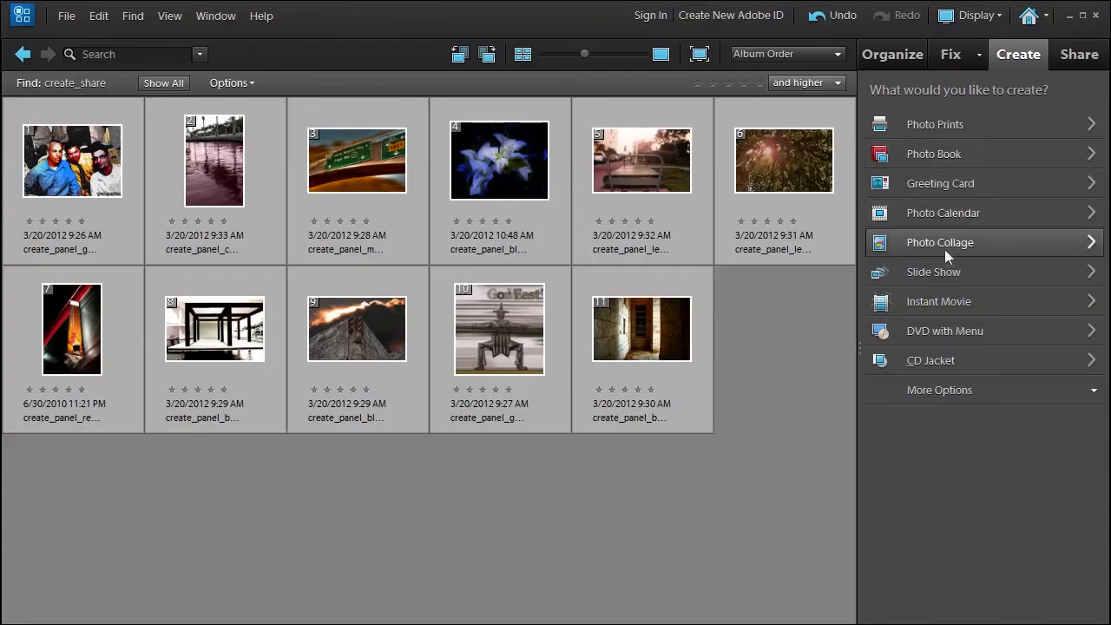
# Step: Create an 8.50 x 11.00 inch Basic-theme photo collage autofilled from the selected photos
pyautogui.click(939, 243)
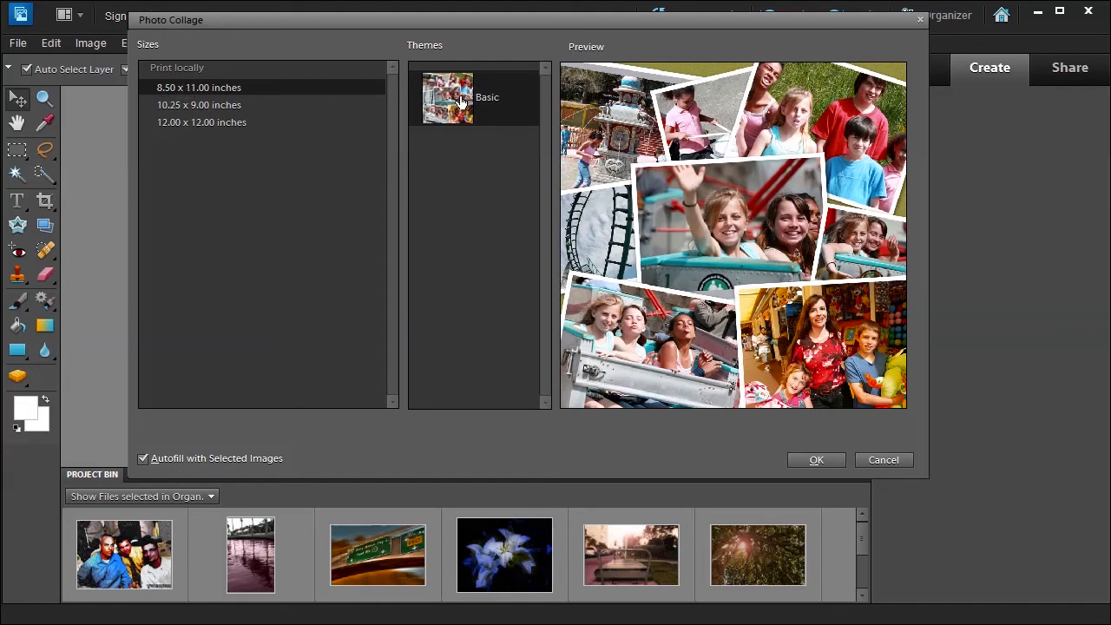
pyautogui.moveTo(970, 423)
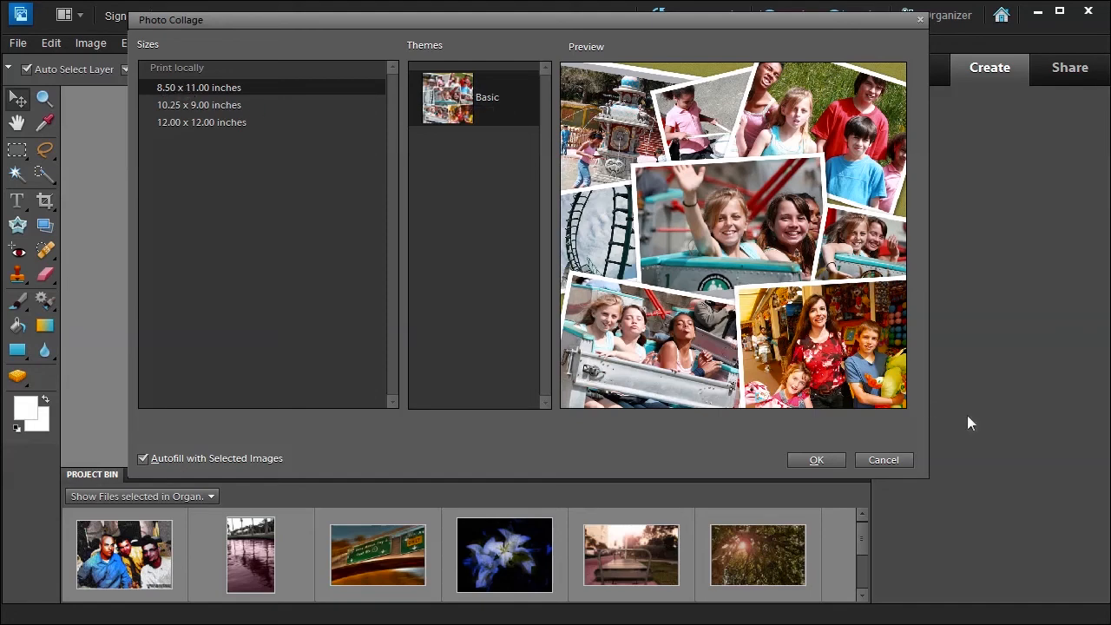
pyautogui.click(816, 458)
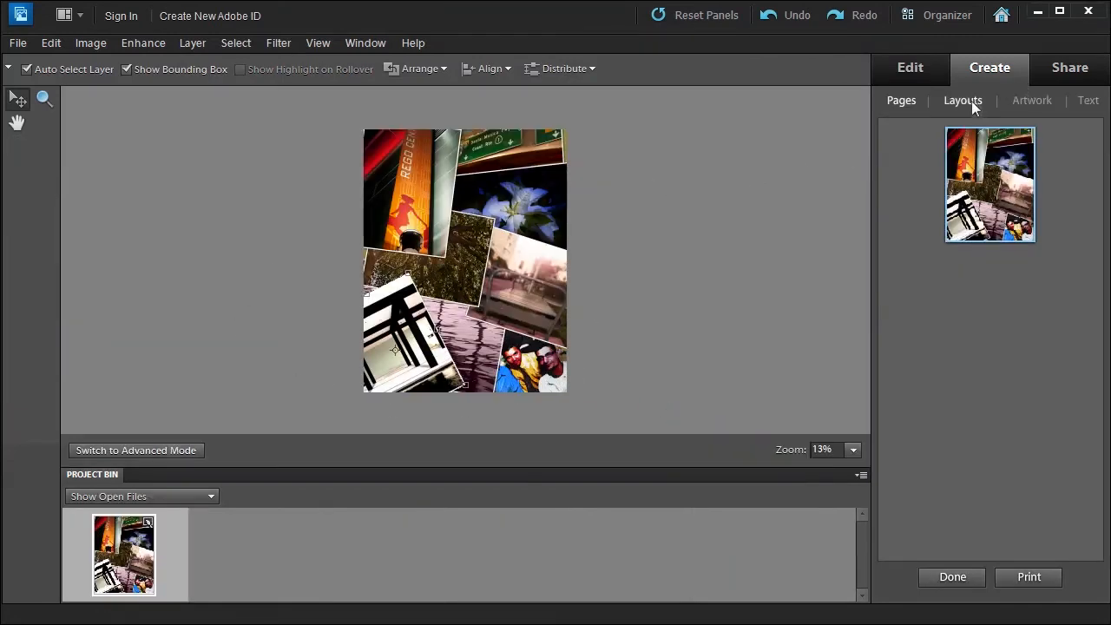
# Step: Inspect a collage photo's actions, finish the collage, and return to the Create project list
pyautogui.click(1031, 99)
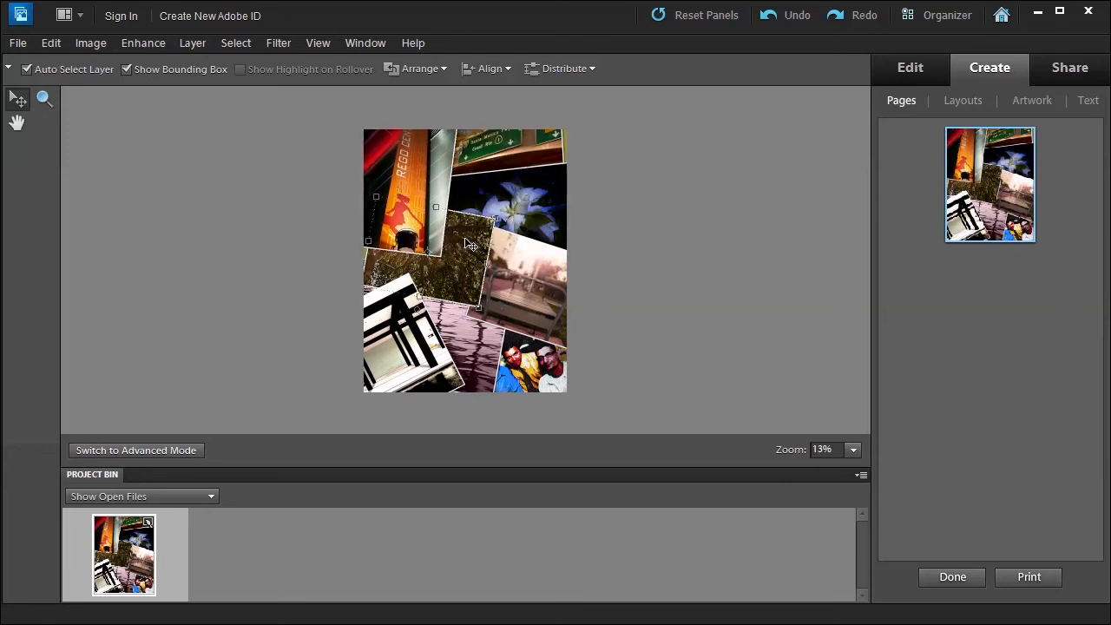
pyautogui.rightClick(465, 243)
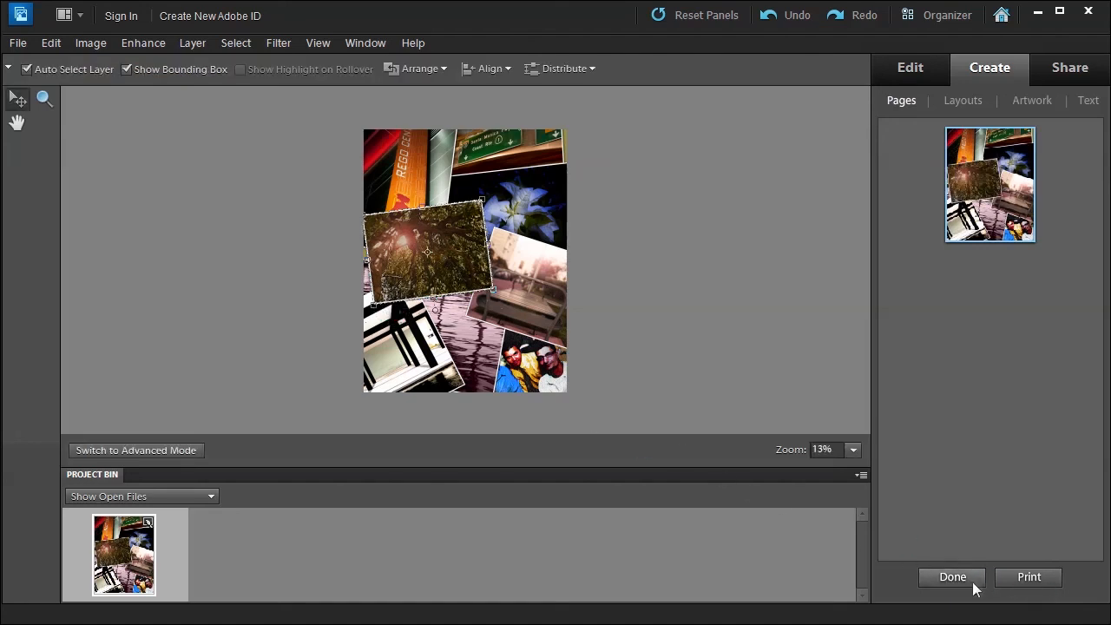
pyautogui.click(951, 578)
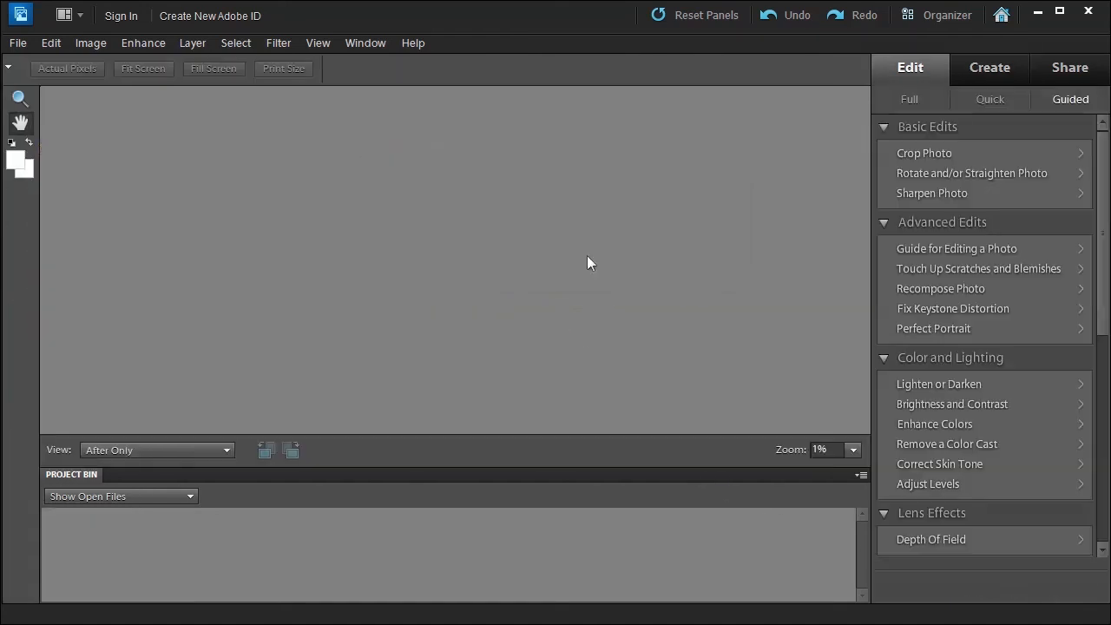
pyautogui.click(989, 66)
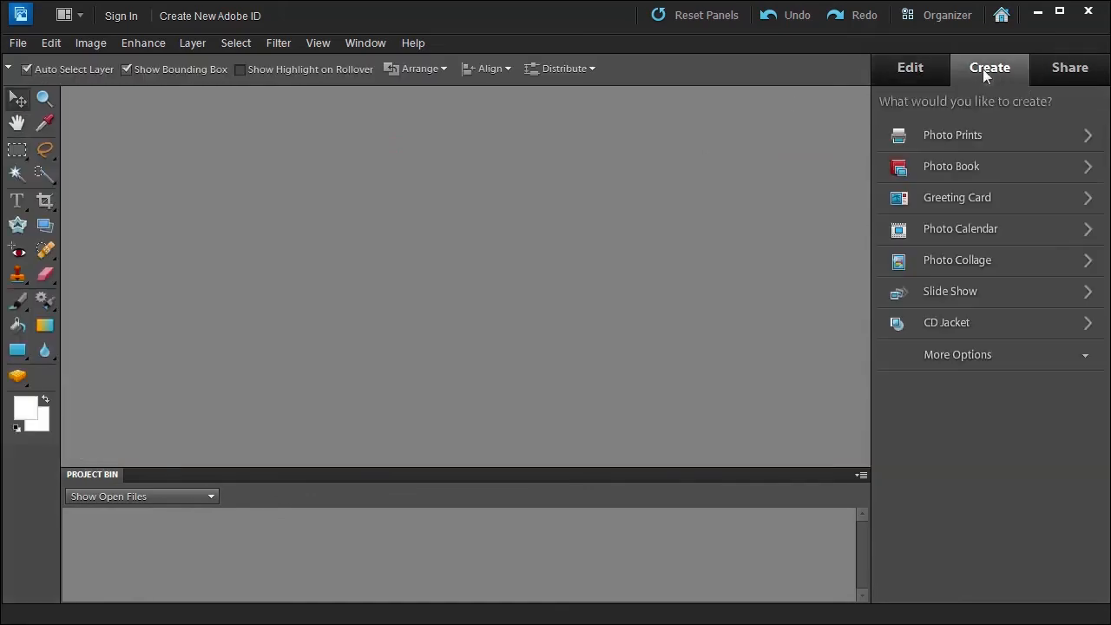